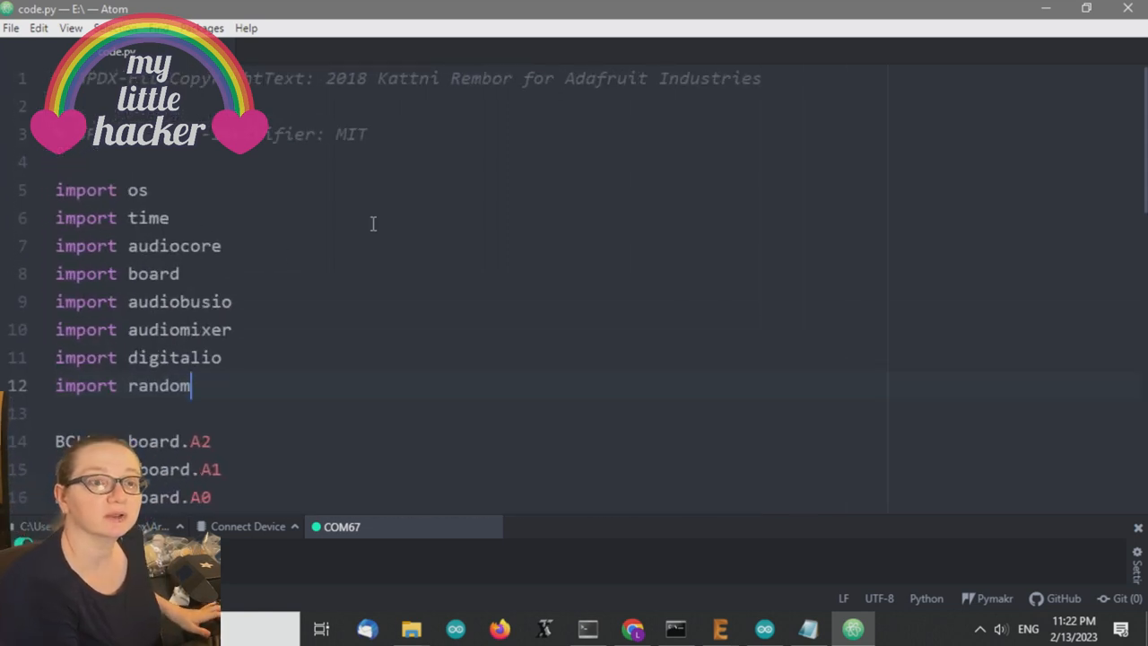
Scroll through code.py reviewing the random WAV playback and button-press logic
scroll(down, 3)
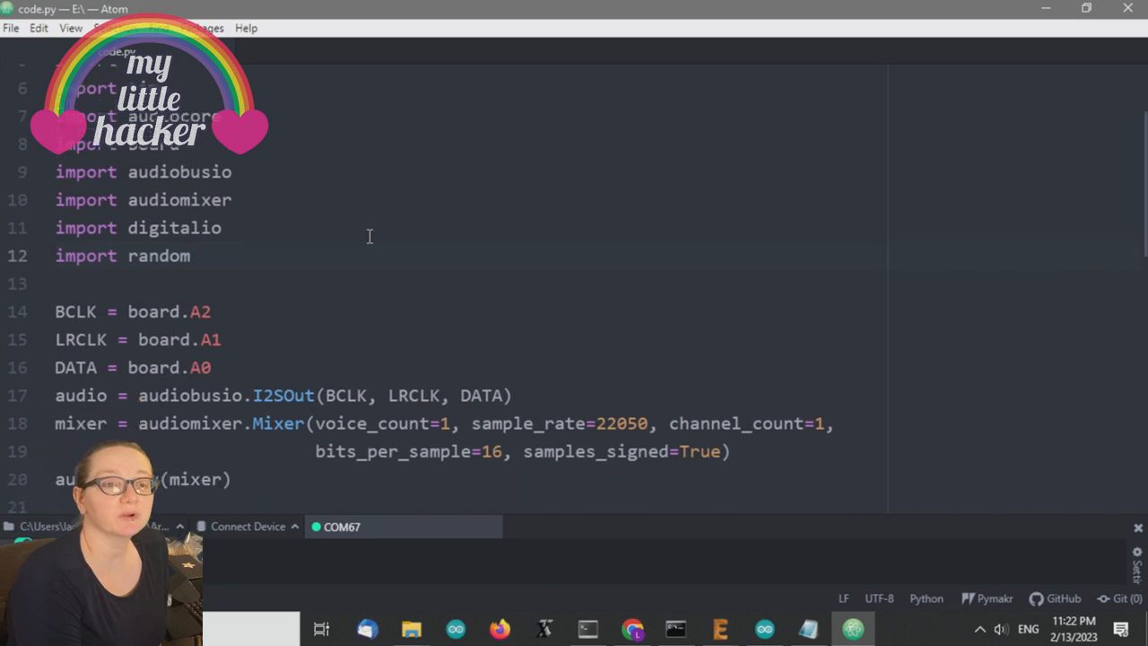
scroll(down, 3)
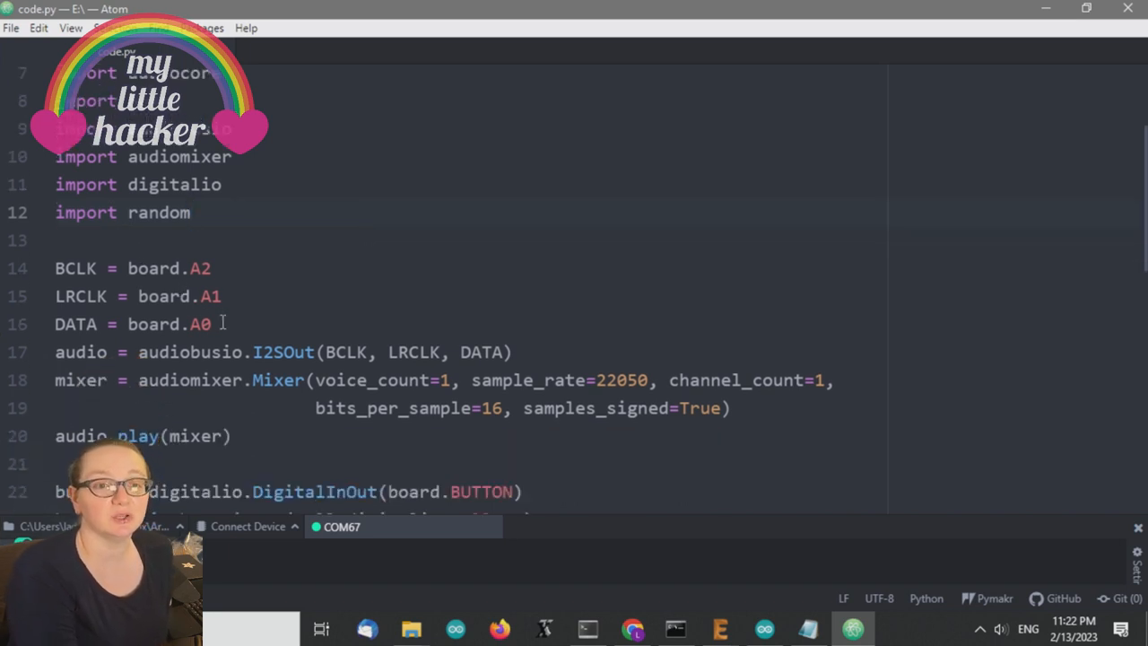
click(190, 211)
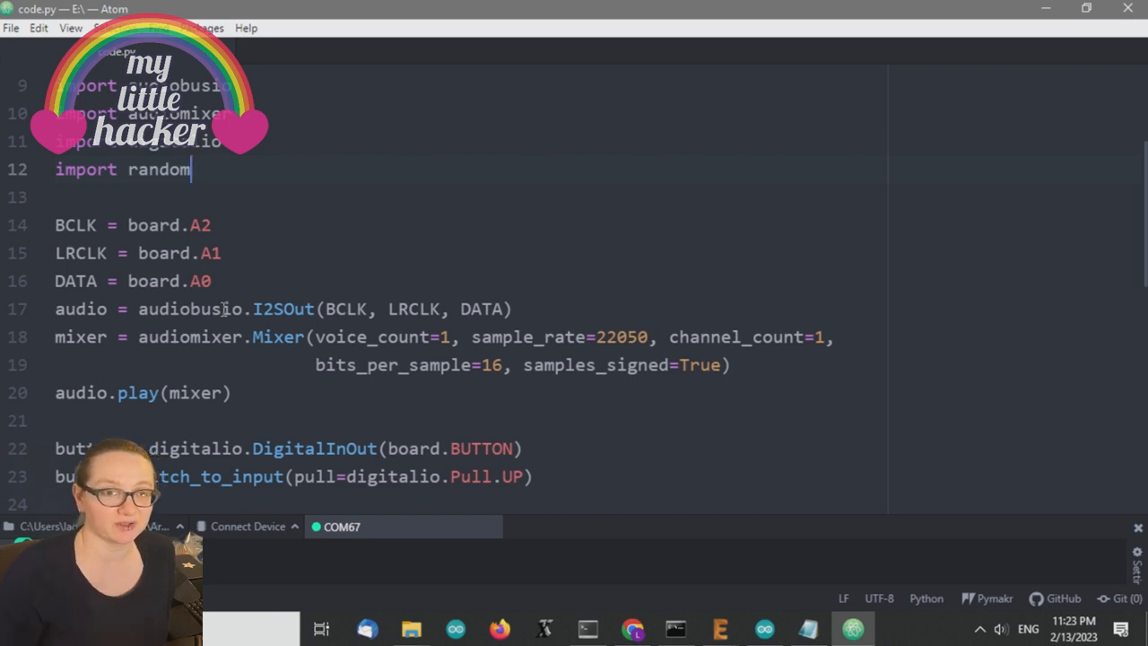
scroll(down, 3)
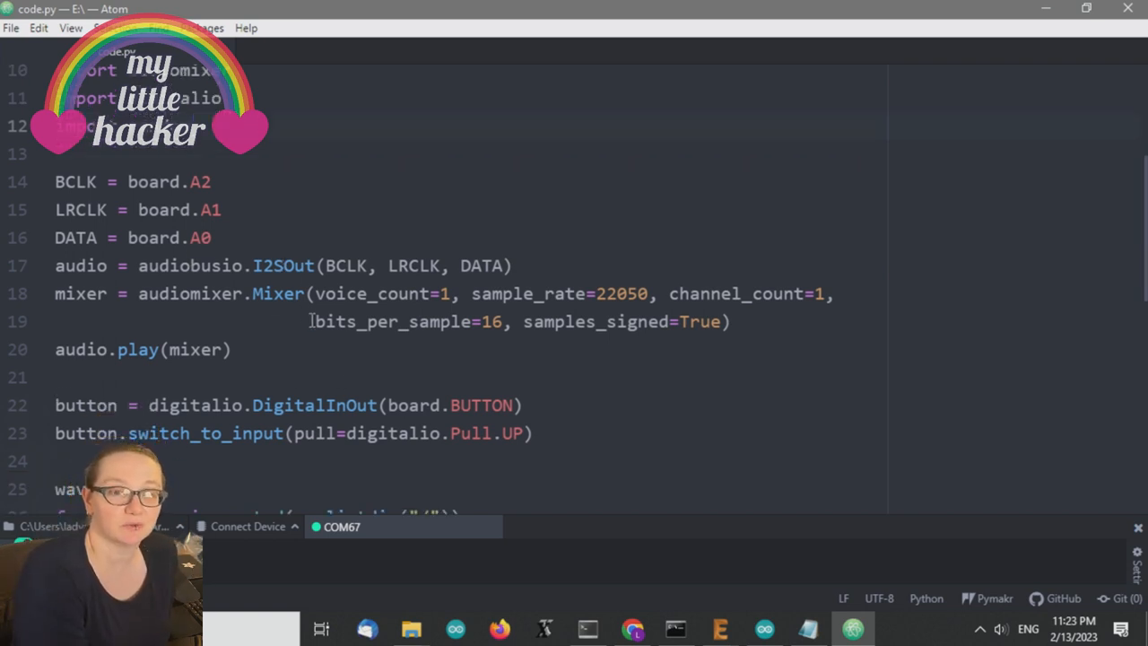
mouse_move(291, 398)
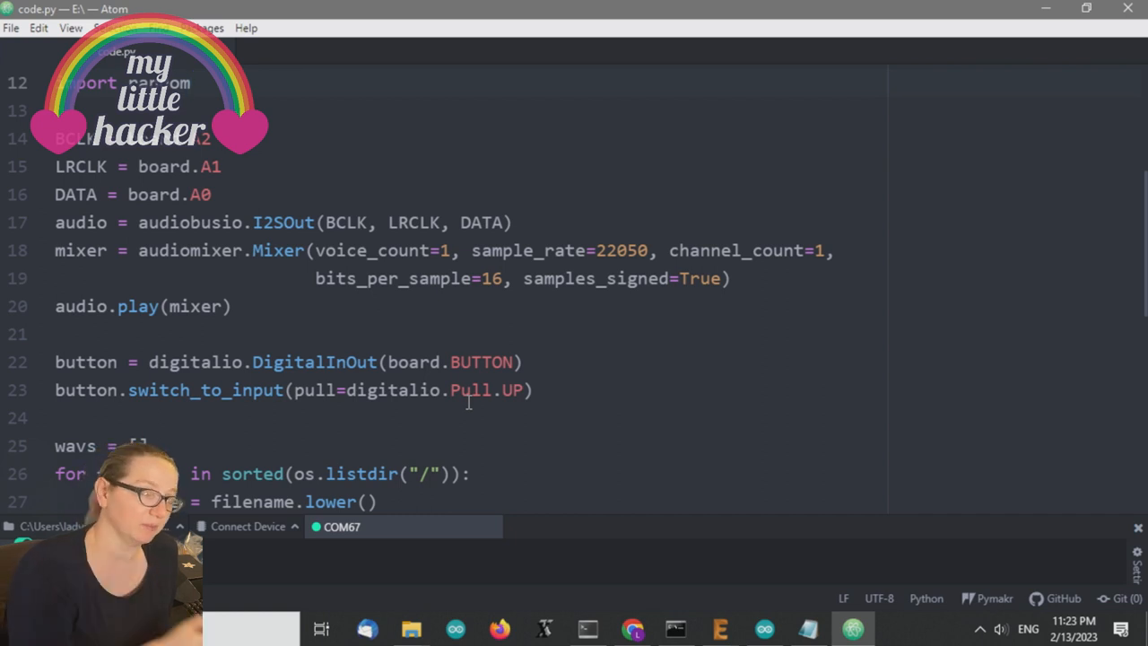
scroll(down, 3)
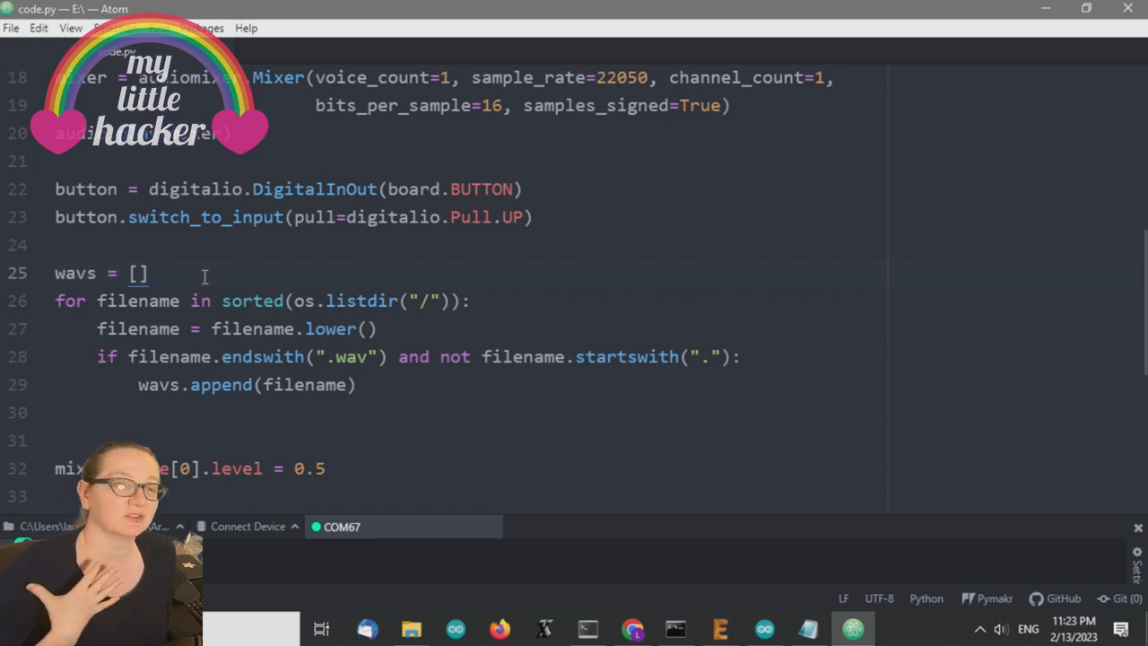
click(147, 272)
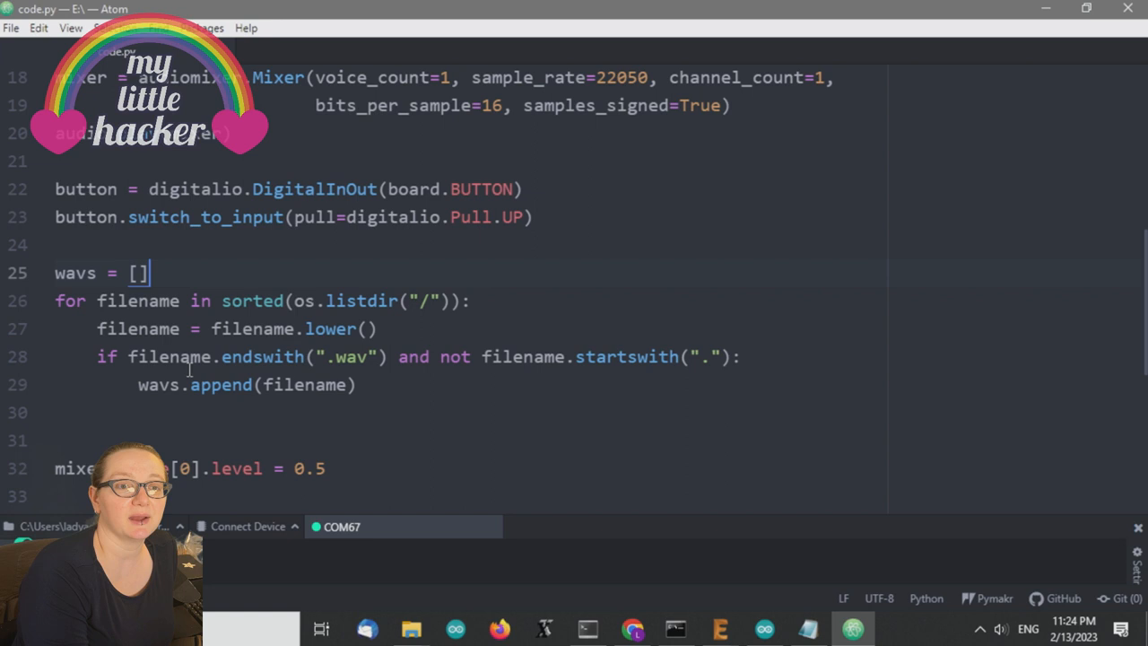
mouse_move(144, 301)
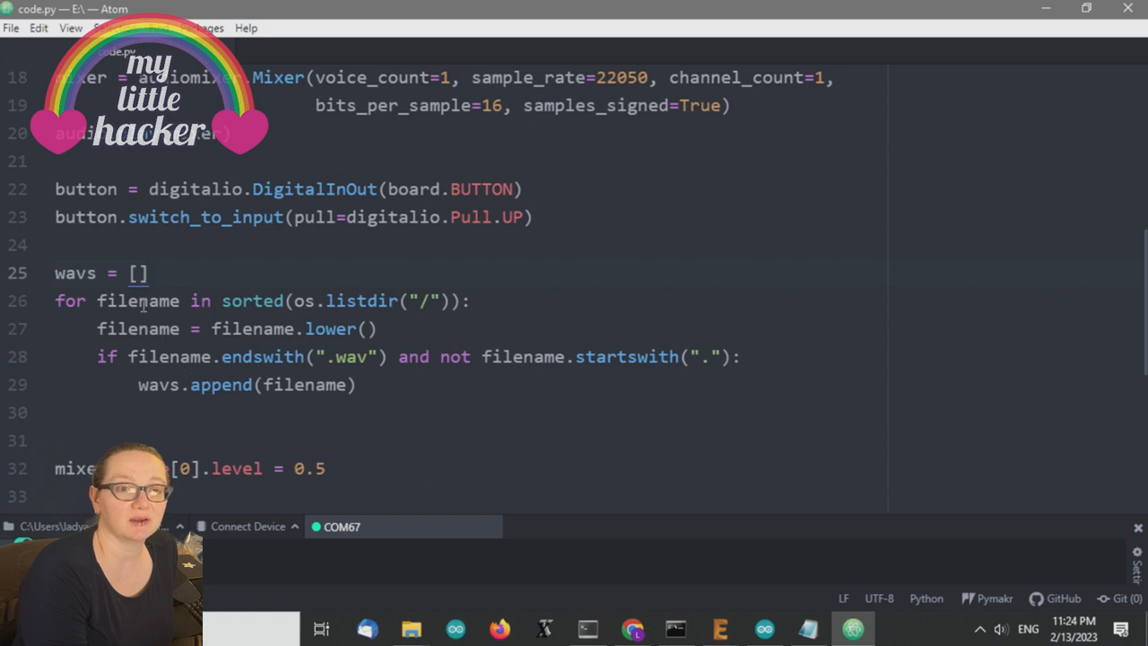
scroll(down, 3)
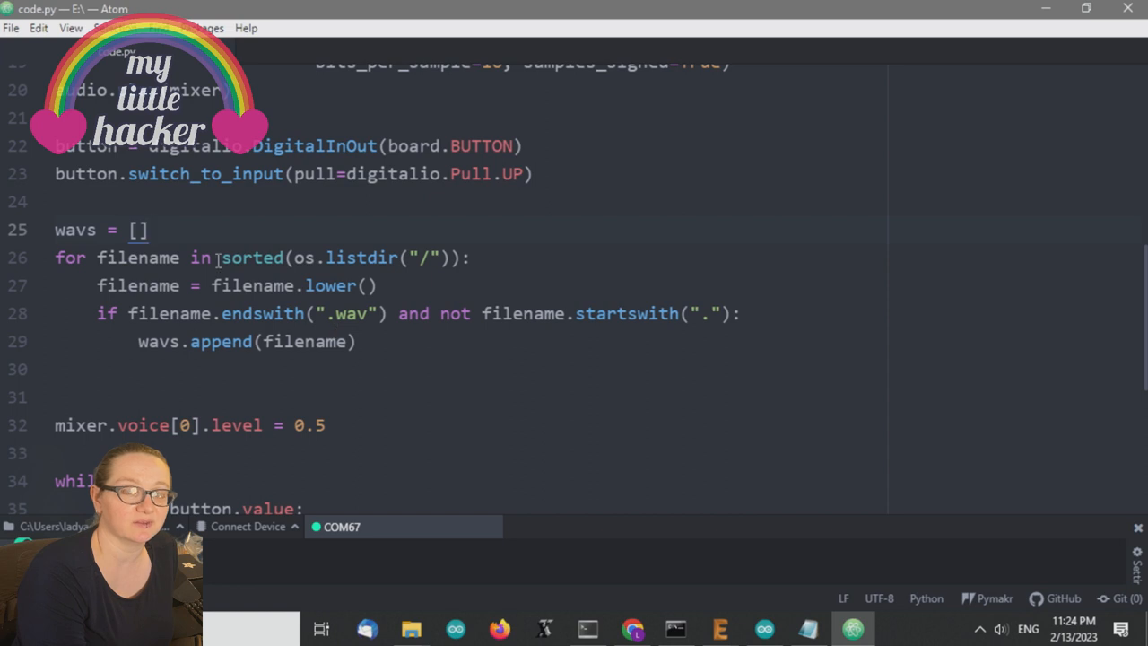
click(147, 230)
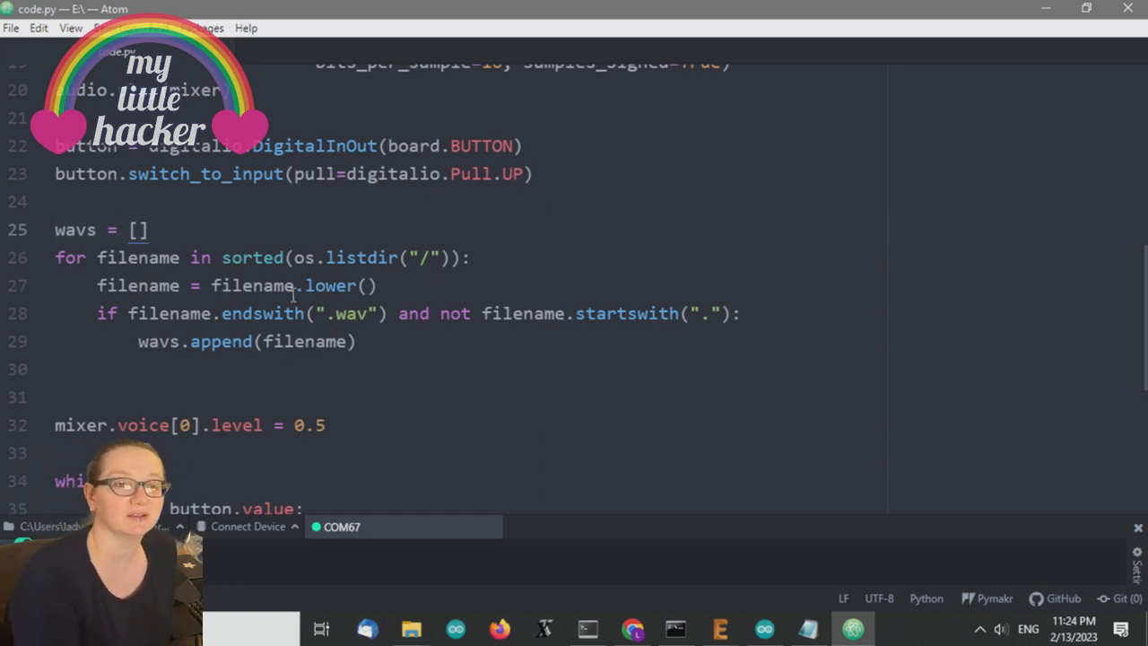
scroll(down, 3)
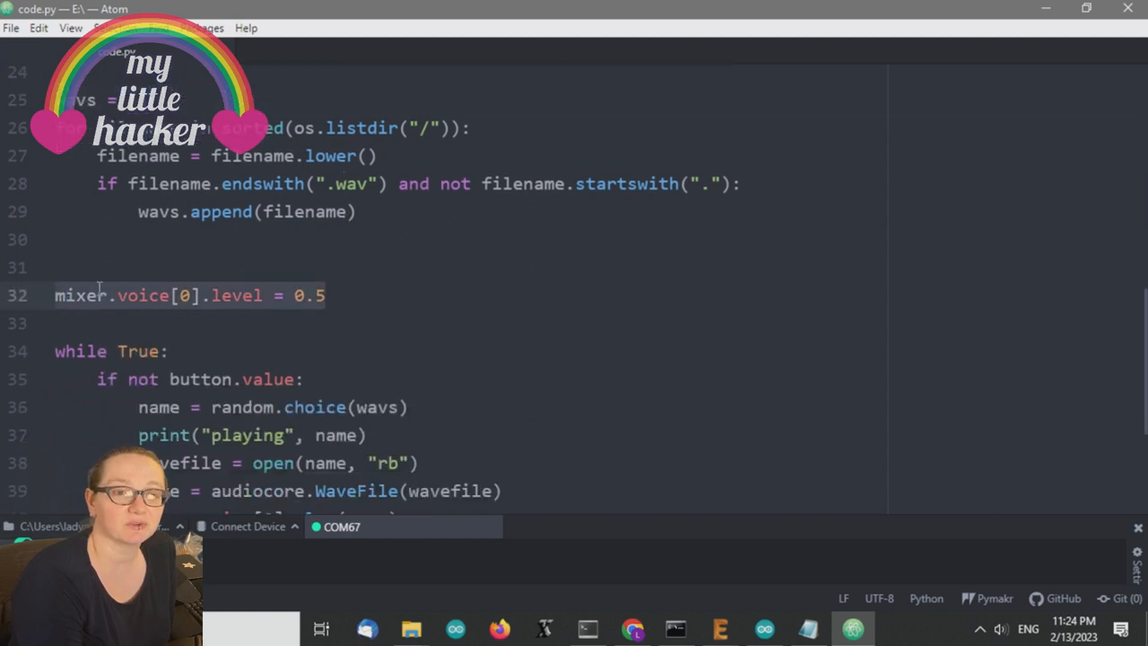
scroll(down, 3)
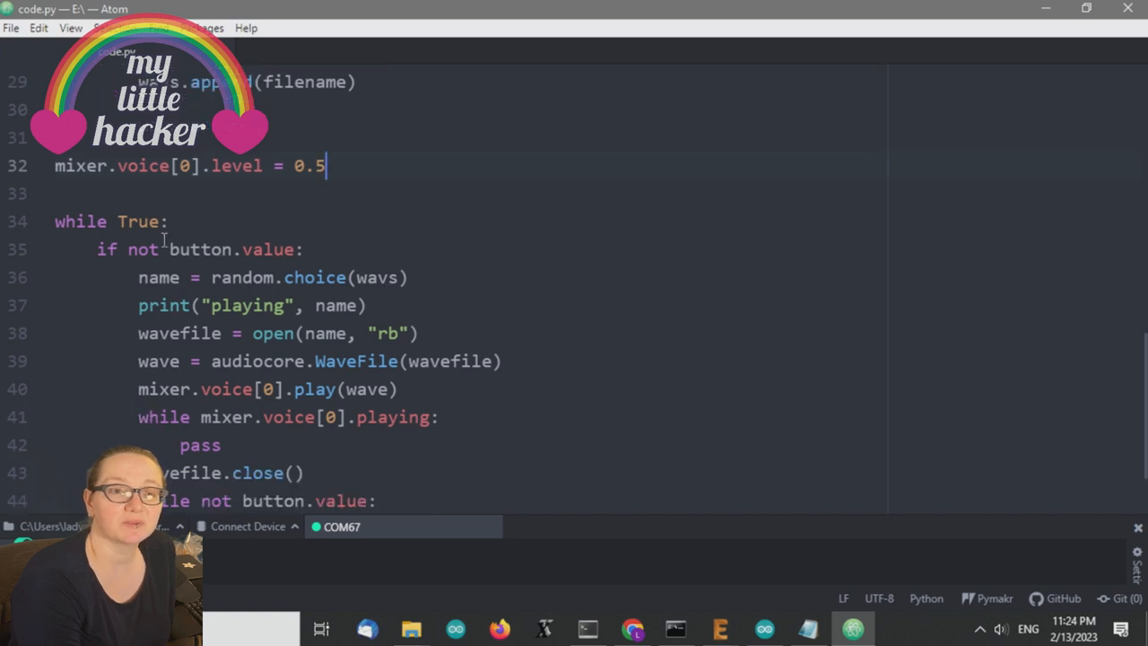
scroll(down, 3)
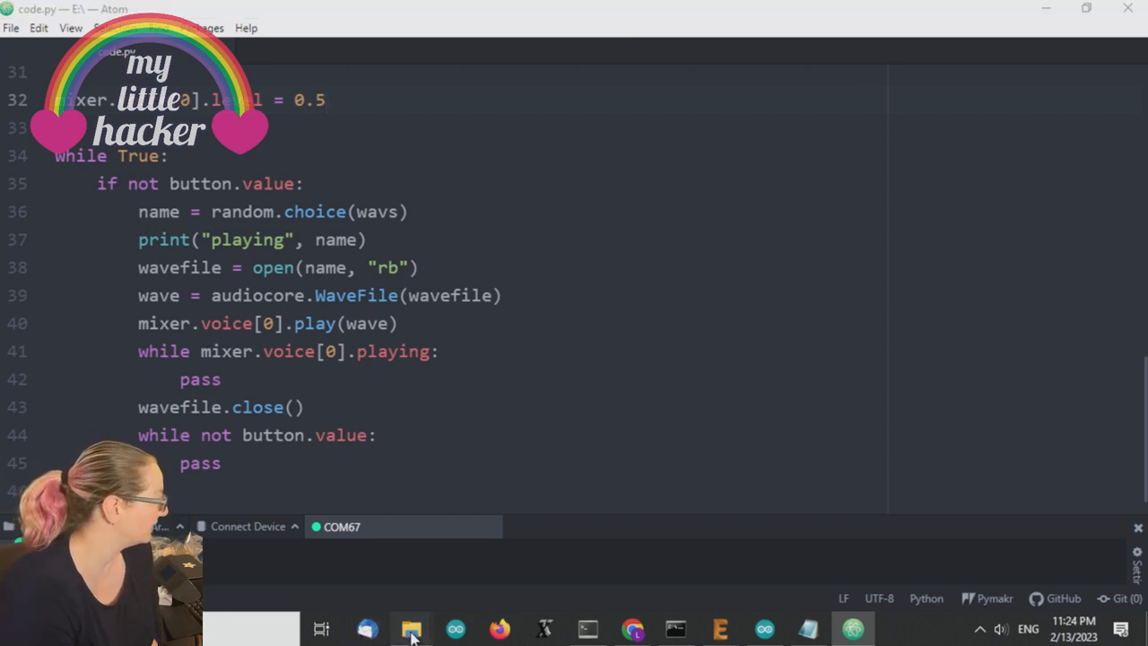
Show the CIRCUITPY (E:) drive's files and load Bach-Canon672k.wav into Audacity
click(409, 628)
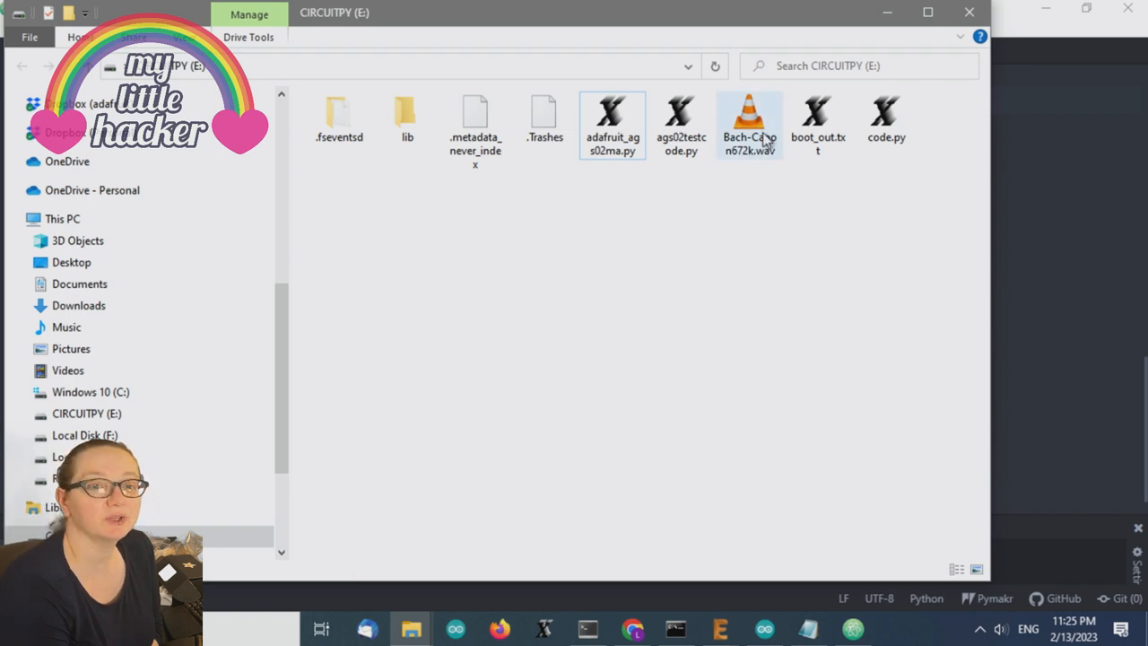
mouse_move(757, 150)
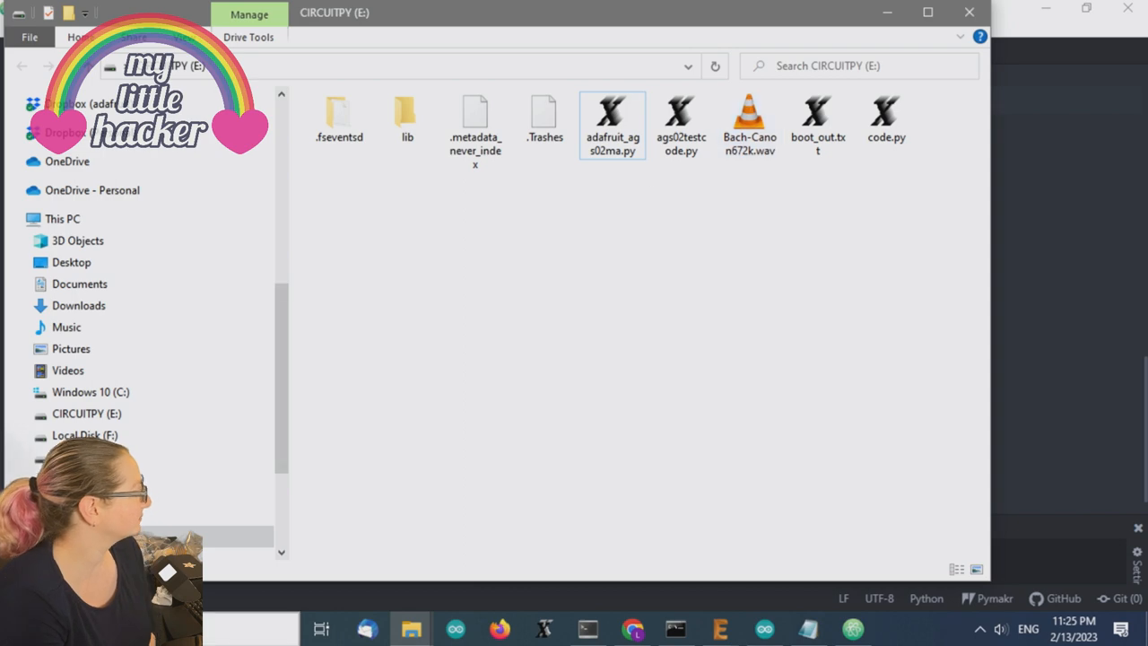
click(319, 628)
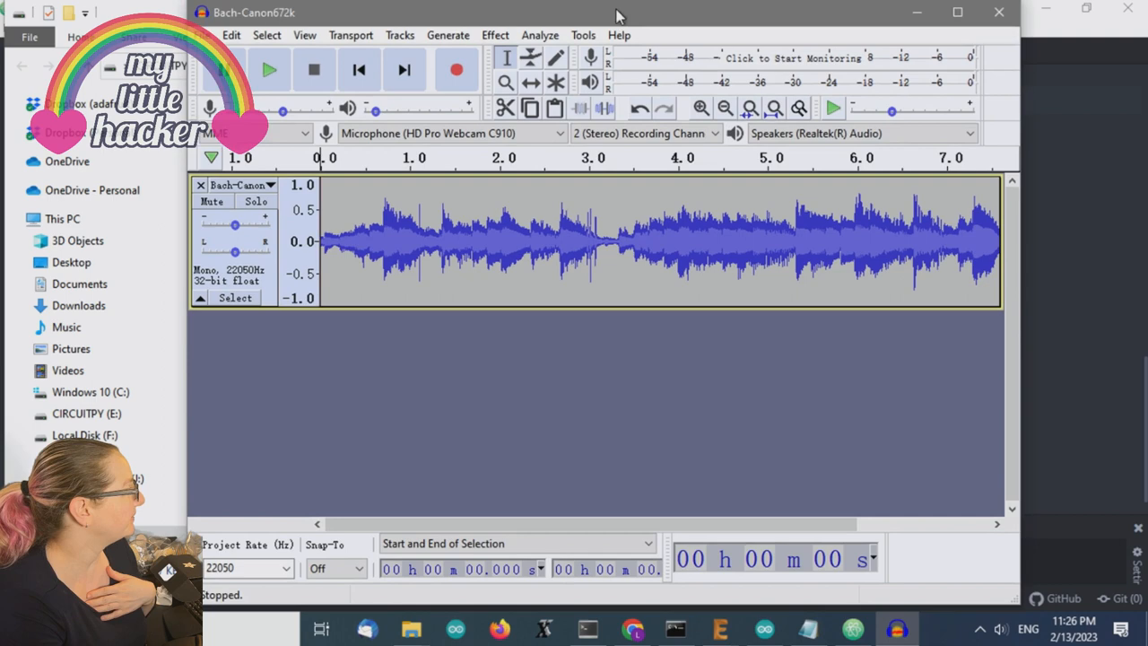
mouse_move(416, 366)
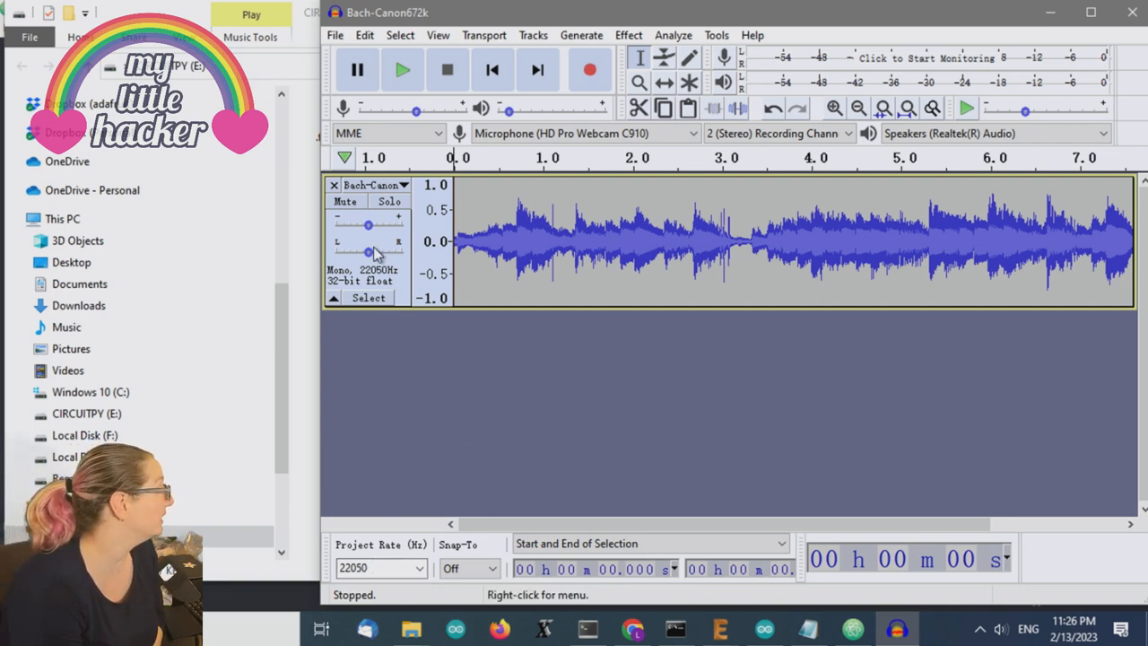
mouse_move(373, 272)
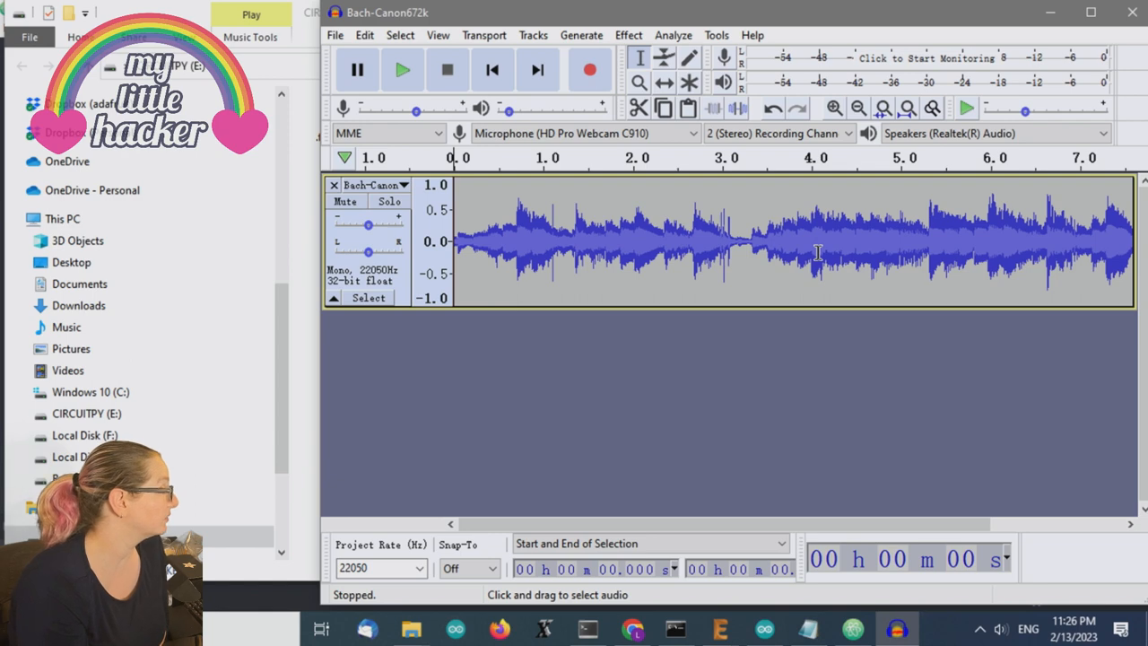
mouse_move(1133, 52)
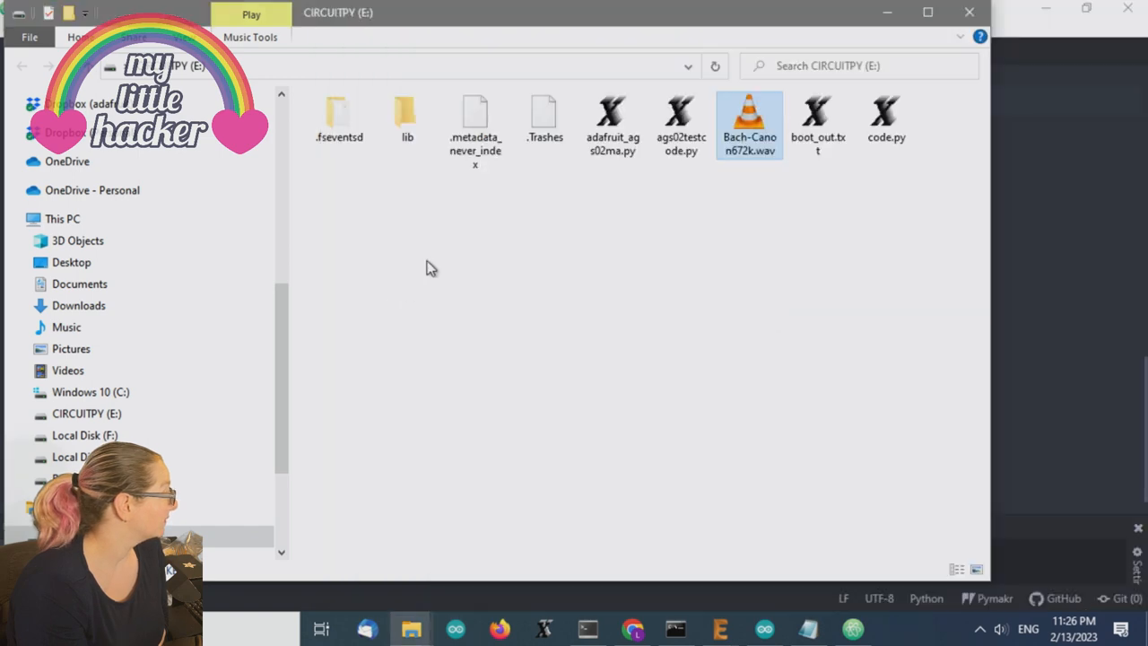
mouse_move(717, 258)
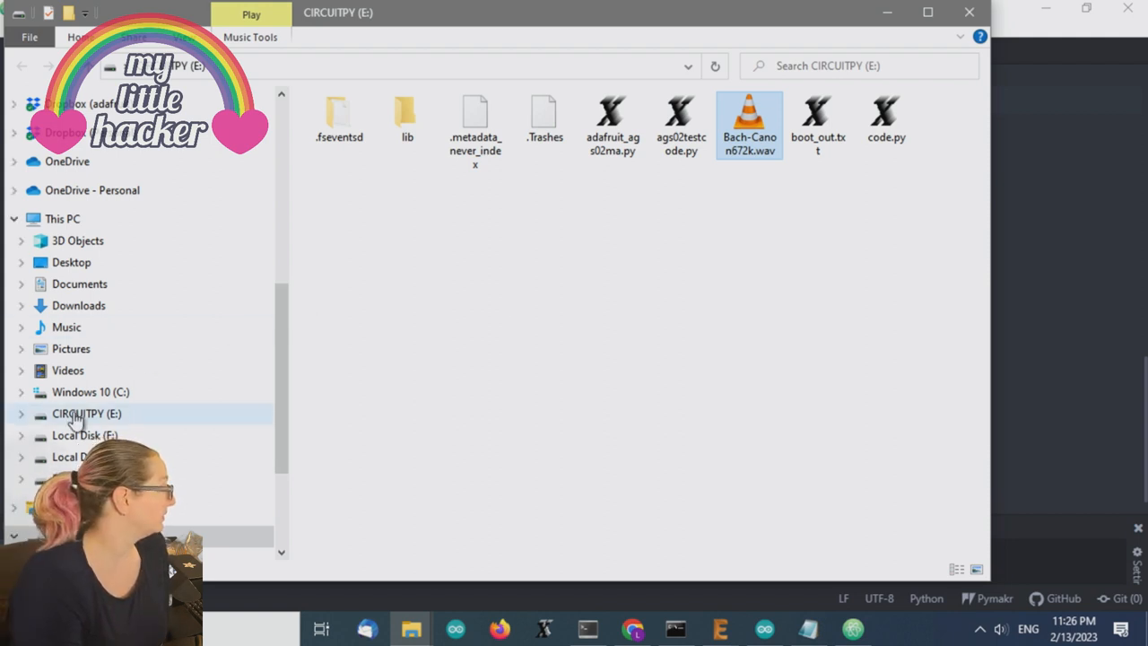
right_click(86, 412)
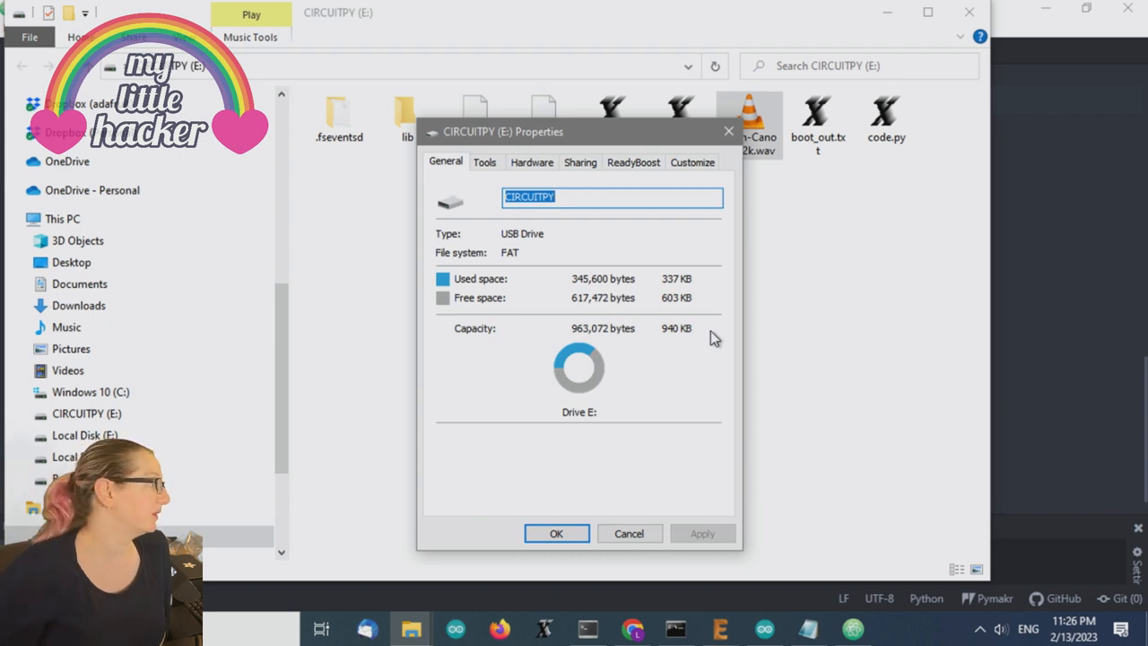
mouse_move(556, 147)
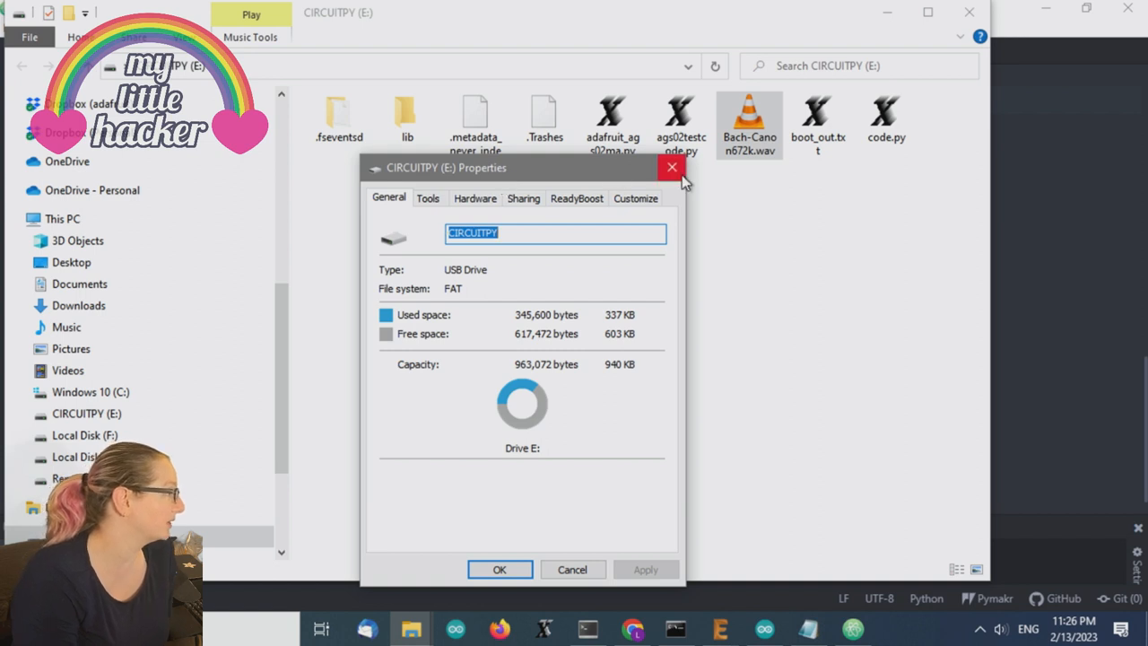
click(670, 168)
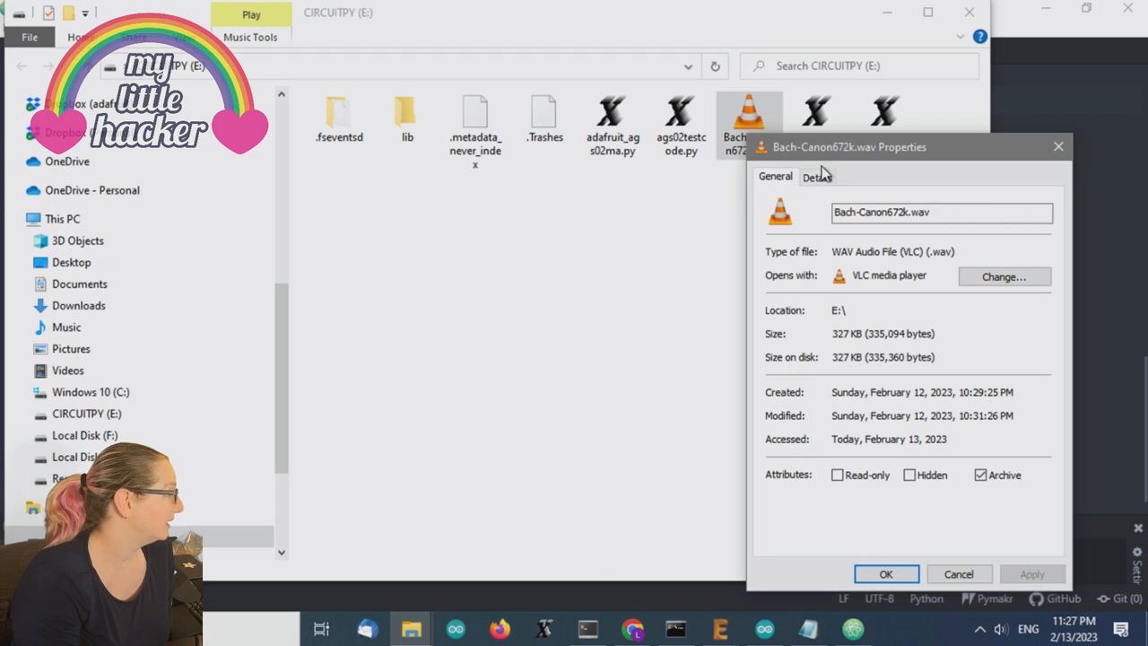
click(818, 176)
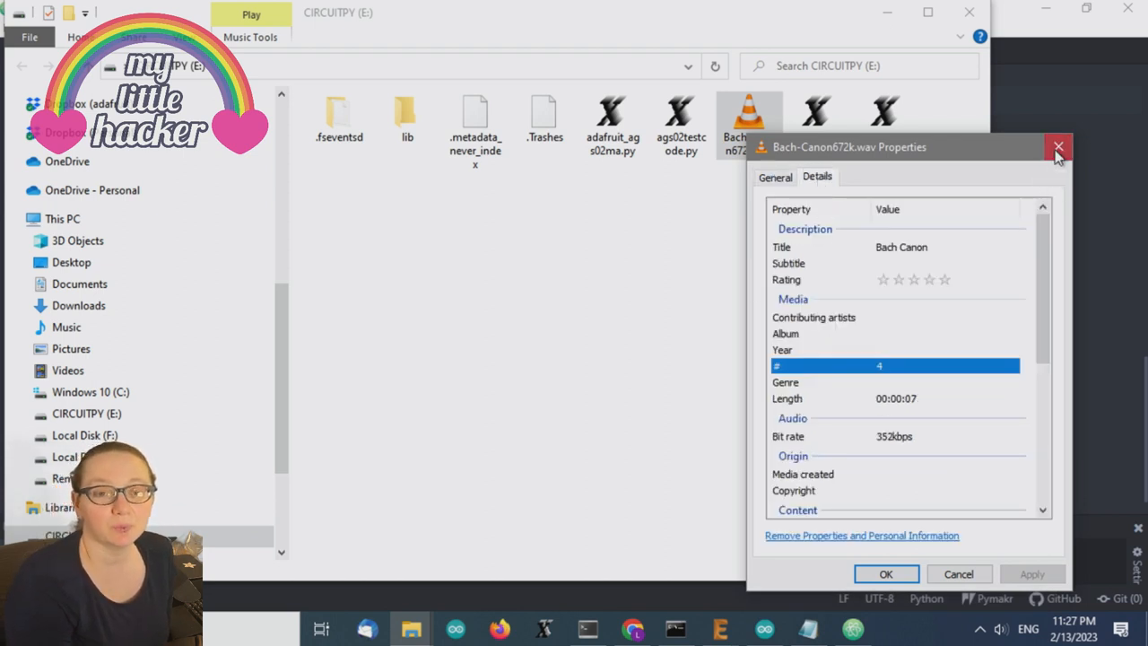
click(1058, 147)
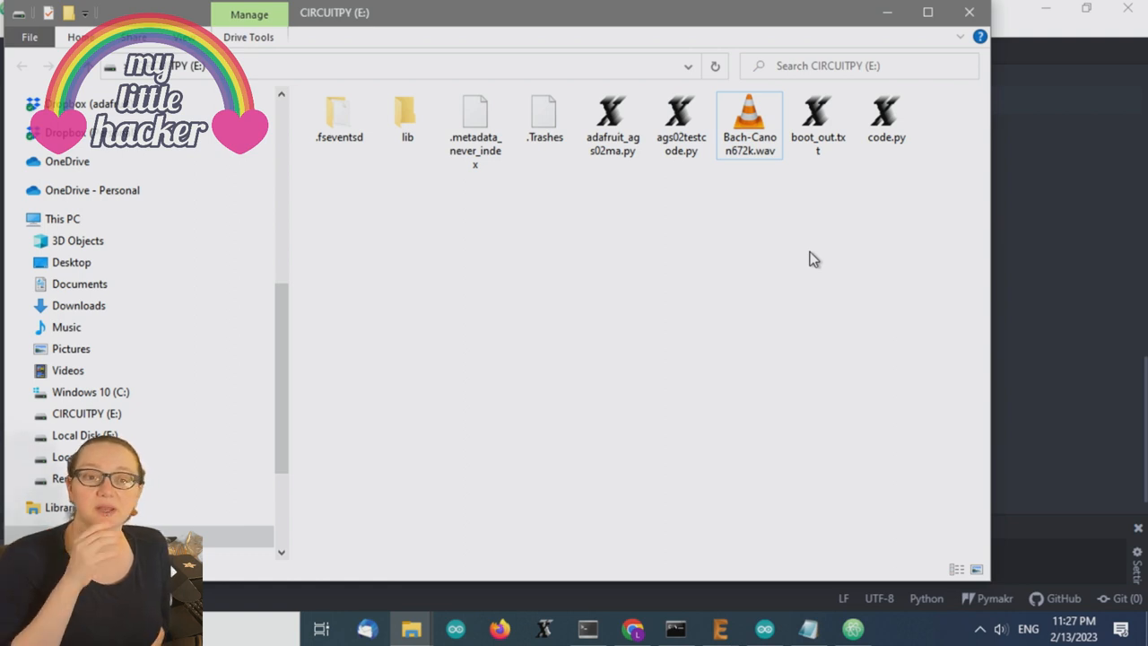